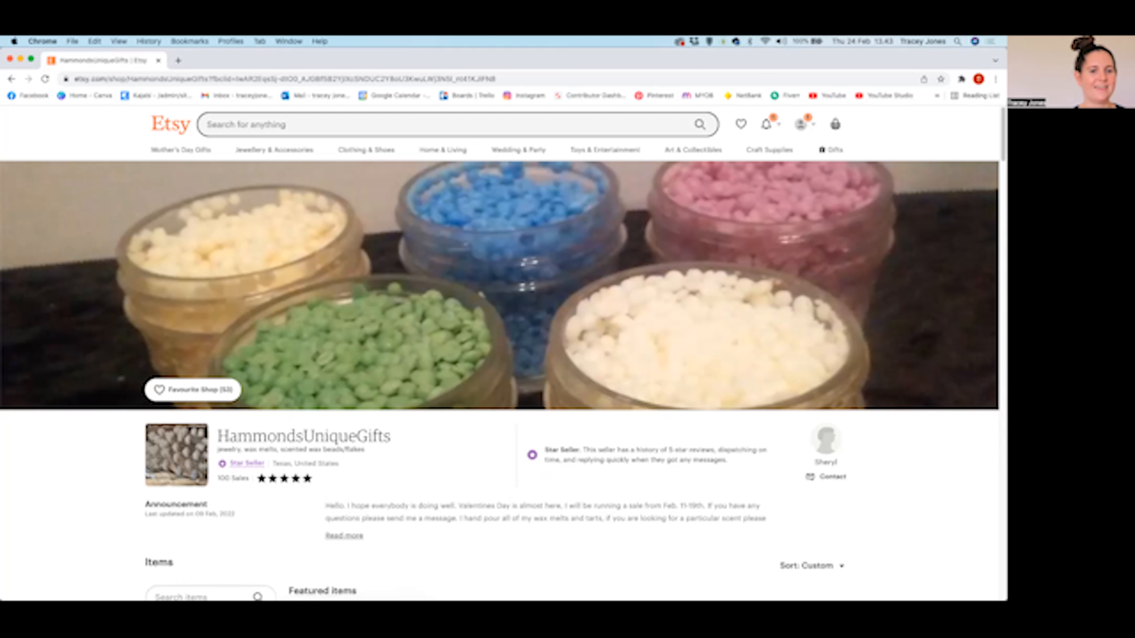
pyautogui.moveTo(121, 400)
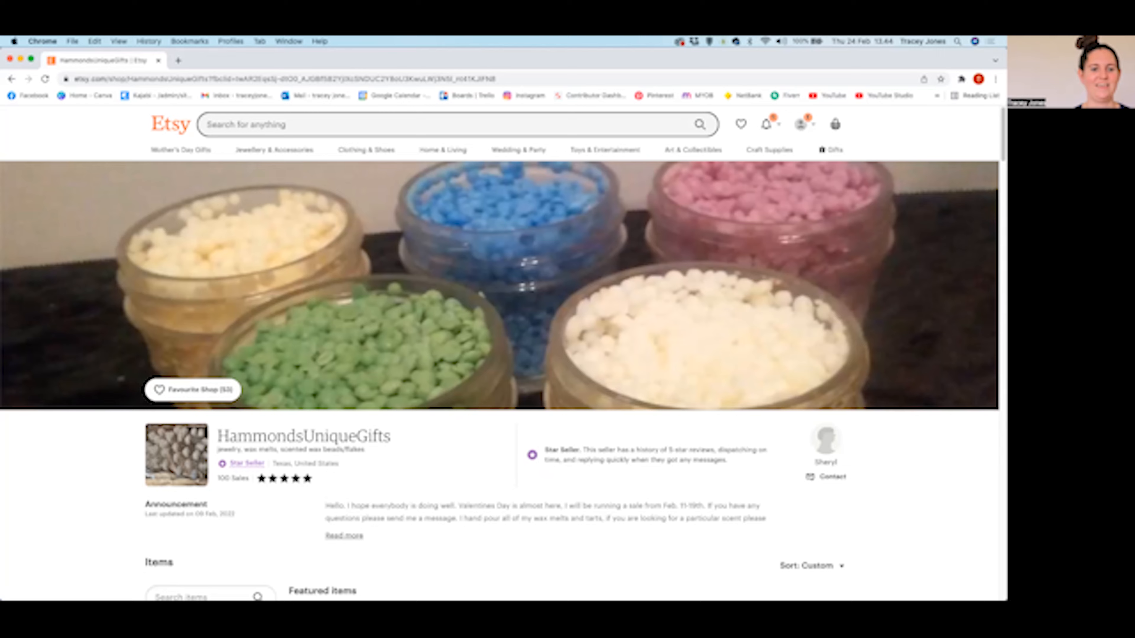
# - Scroll through the All Items grid past the Christmas charm and beaded necklace listings
pyautogui.scroll(-3)
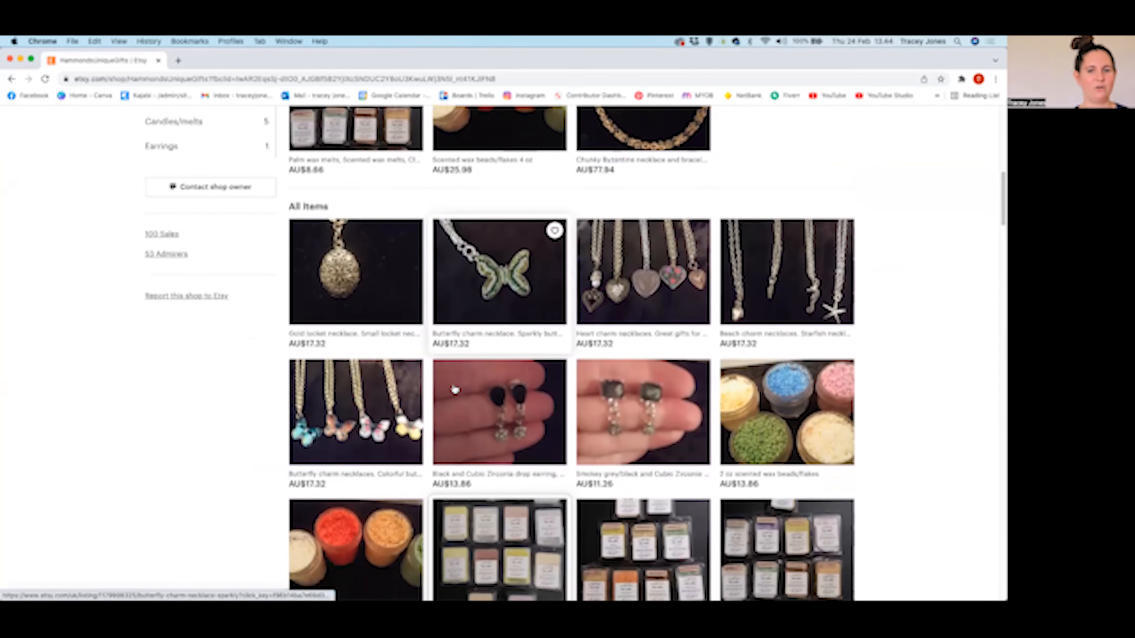
pyautogui.scroll(-3)
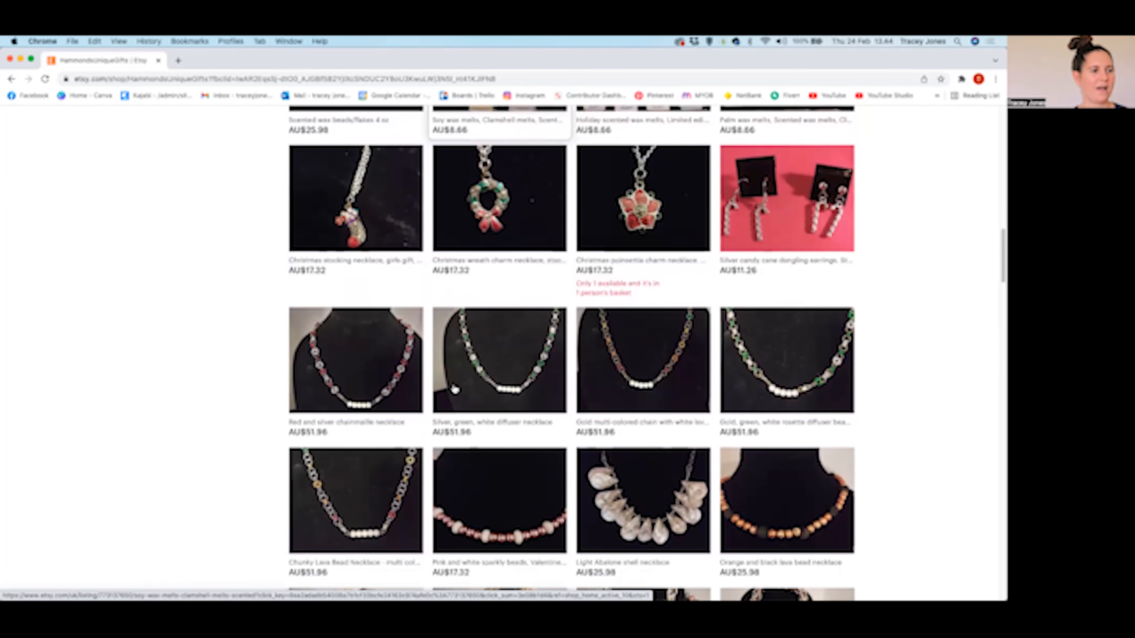
pyautogui.scroll(-3)
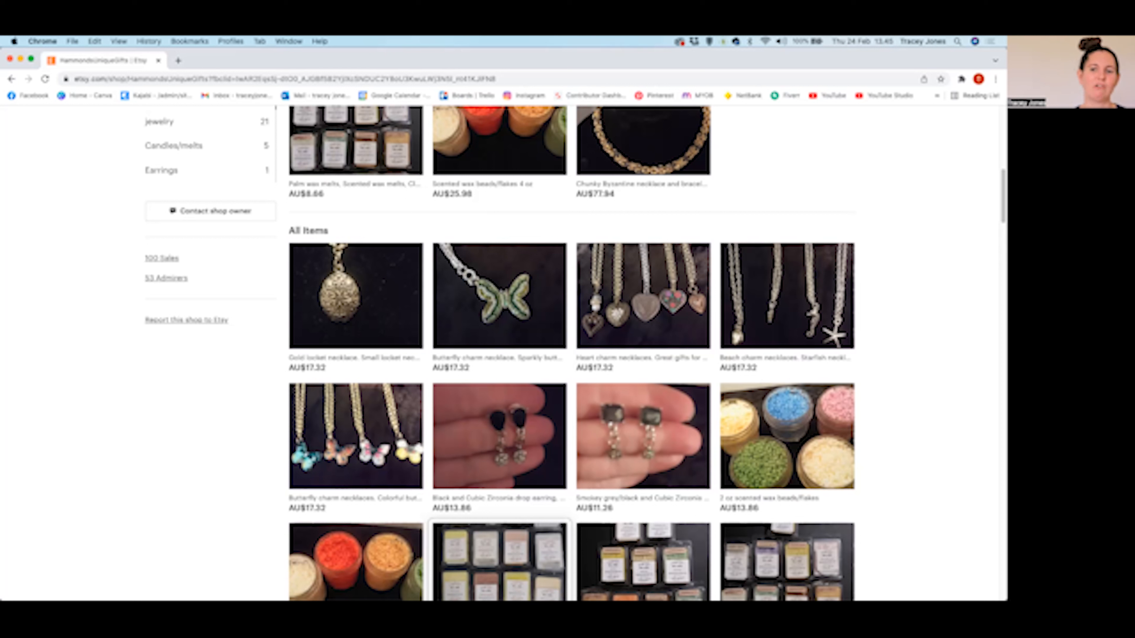
pyautogui.moveTo(770, 368)
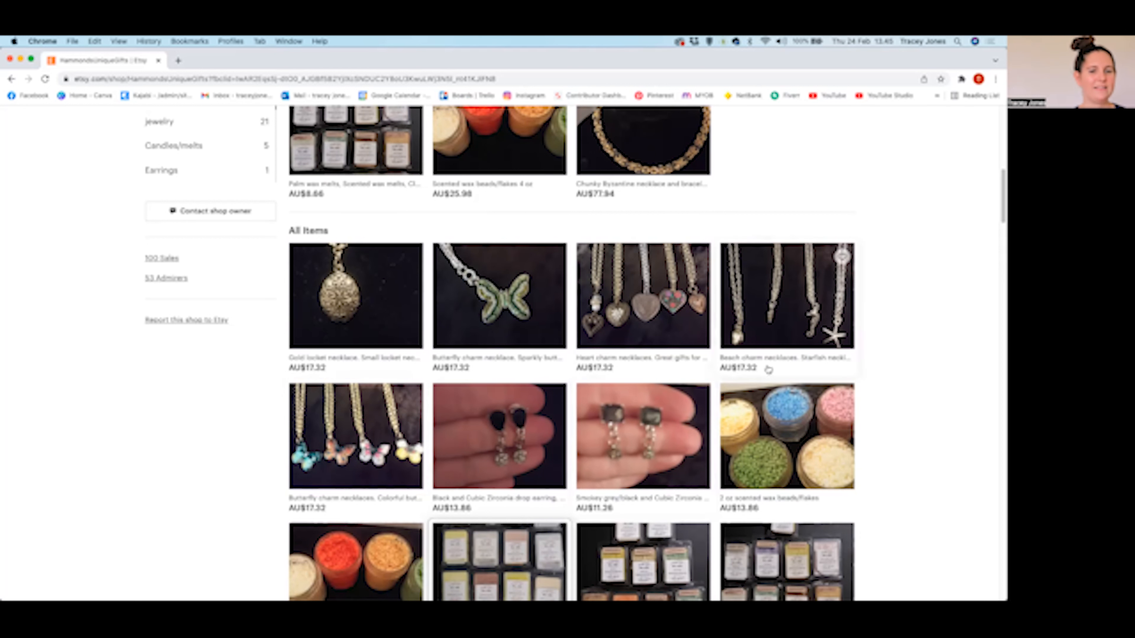
pyautogui.moveTo(387, 292)
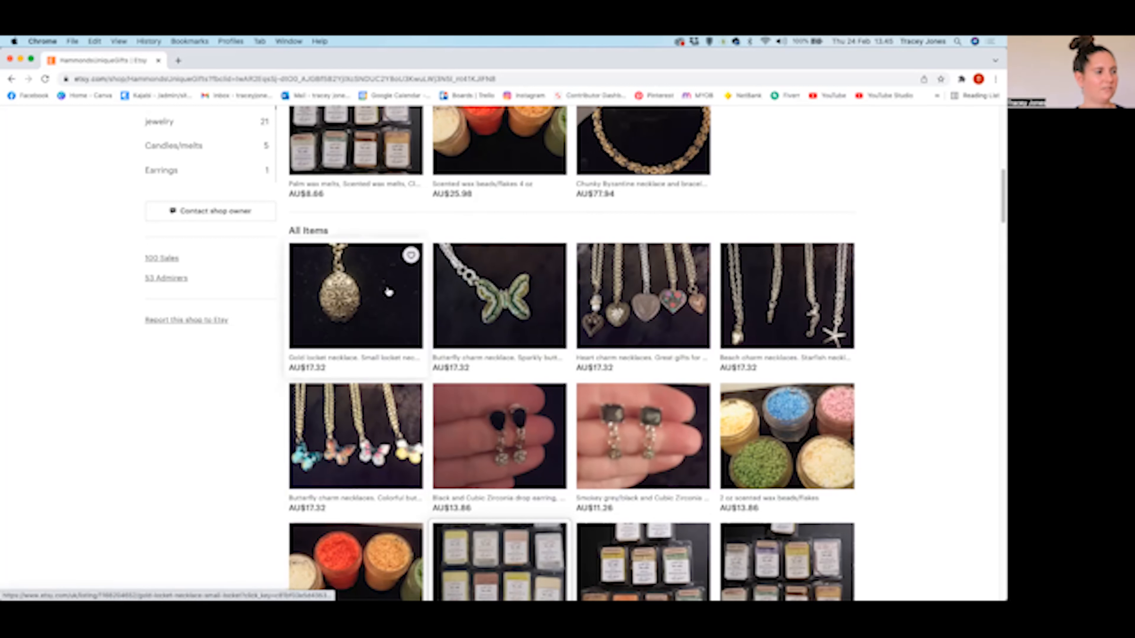
# - Open the Gold locket necklace listing in a background tab, keeping the item grid showing
pyautogui.click(356, 295)
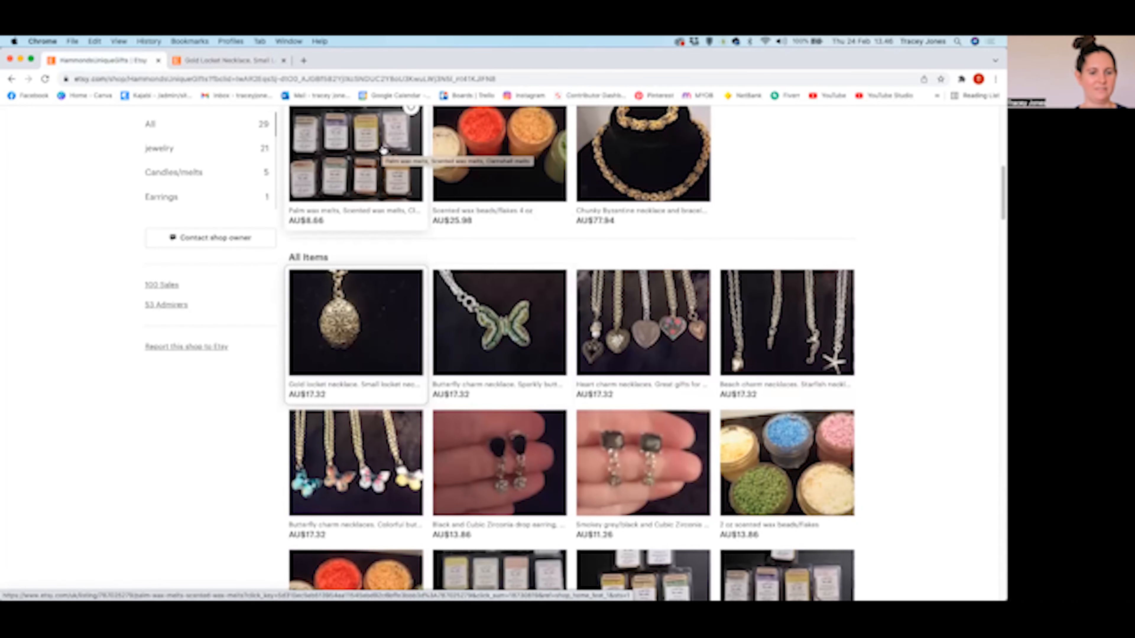
# - Open the Palm wax melts featured listing page (AU$8.66) in its own tab
pyautogui.click(356, 154)
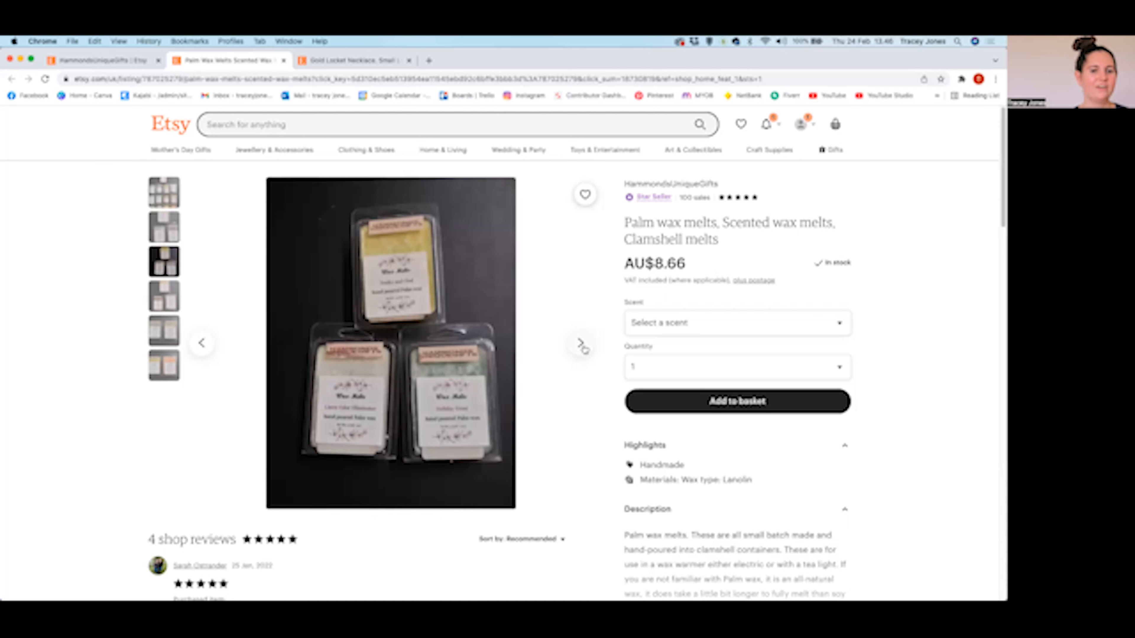
pyautogui.moveTo(583, 342)
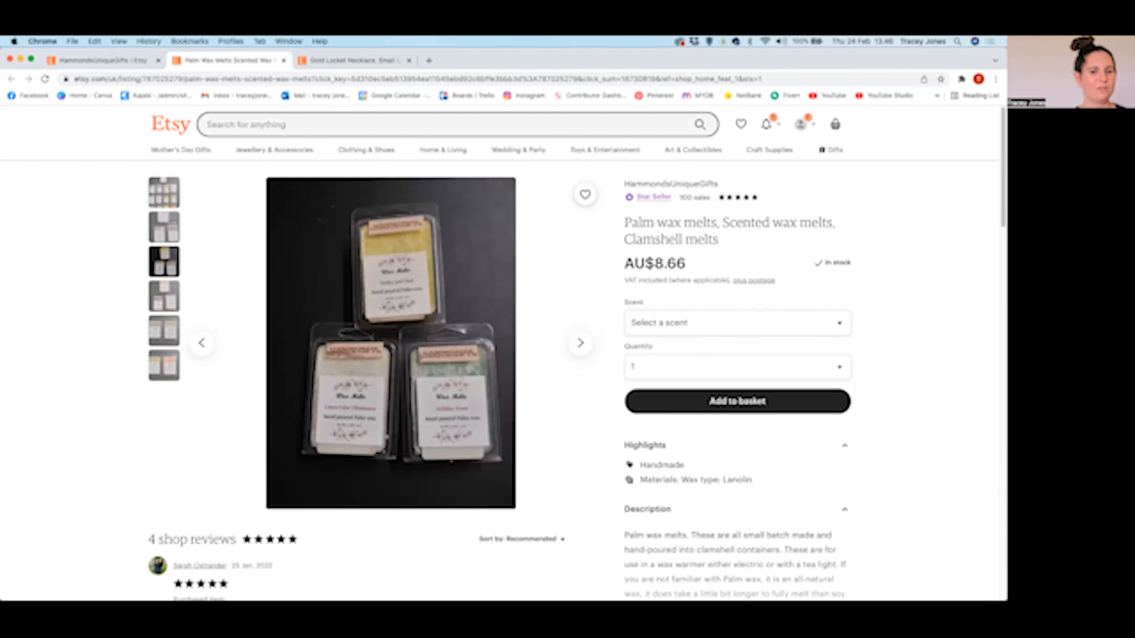